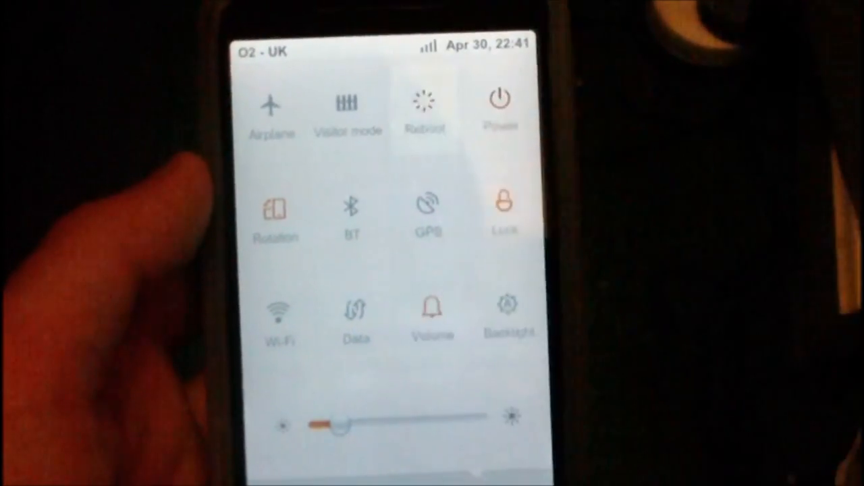
# - Reboot the phone from MIUI's notification toggles so it can boot into recovery
pyautogui.click(425, 104)
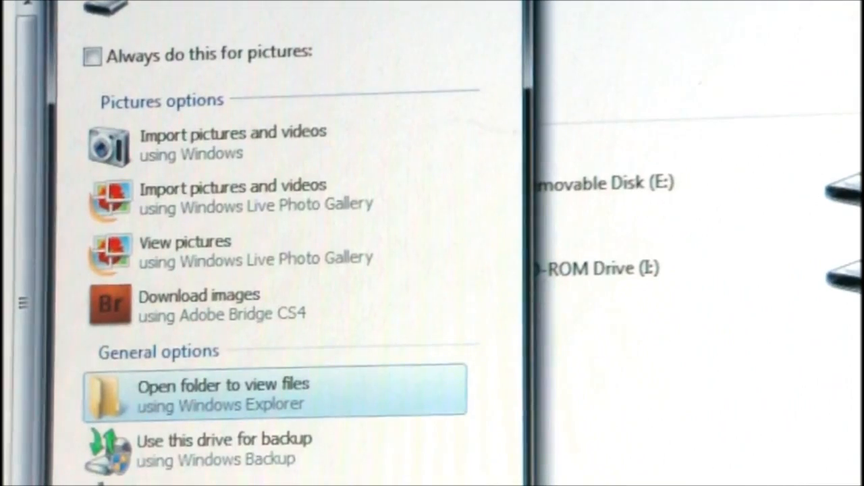
# - Browse the SD card from AutoPlay into clockworkmod/backup, showing the 17 and 30 April 2011 backups
pyautogui.click(222, 391)
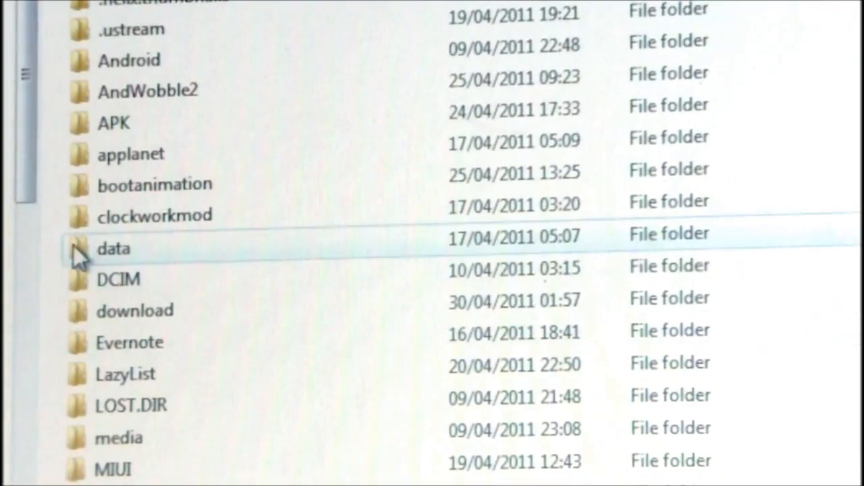
pyautogui.click(118, 280)
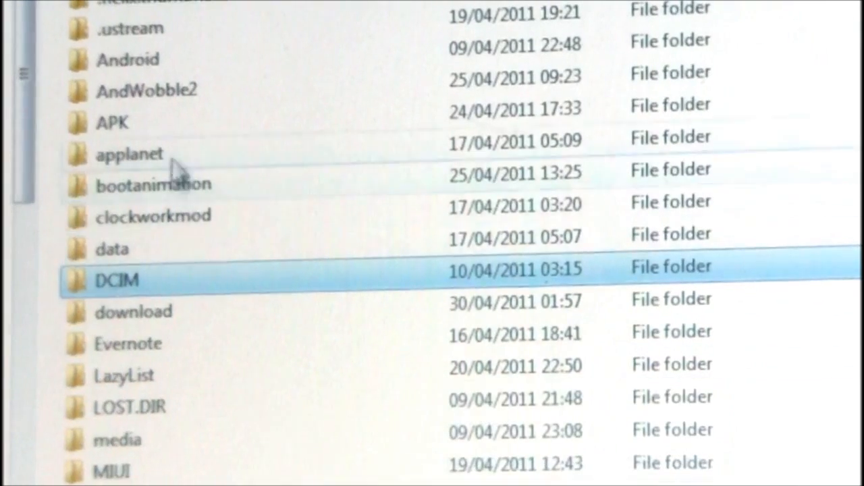
pyautogui.click(155, 216)
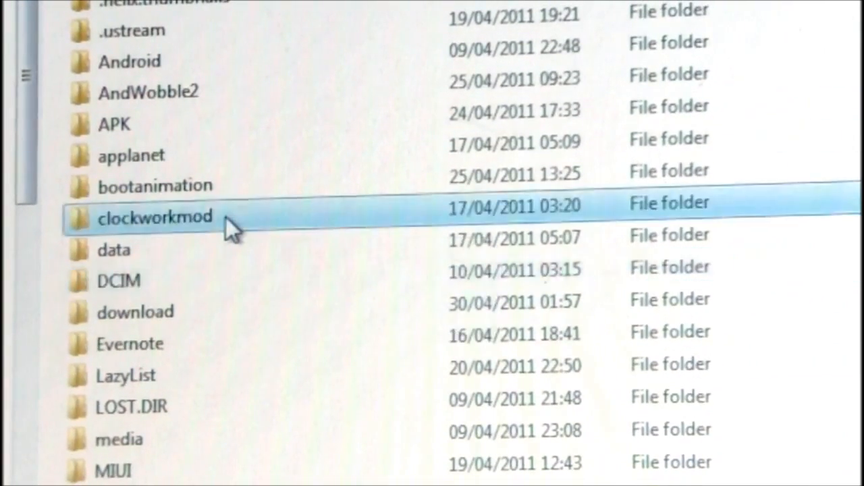
pyautogui.doubleClick(156, 217)
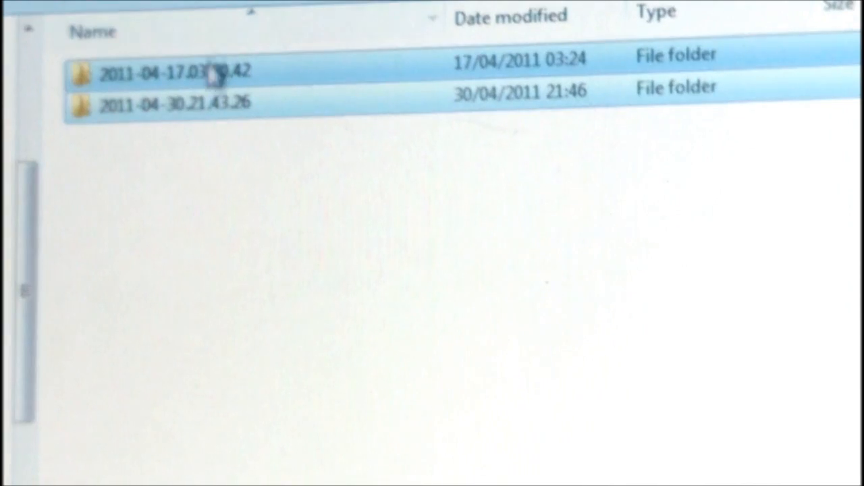
pyautogui.rightClick(176, 73)
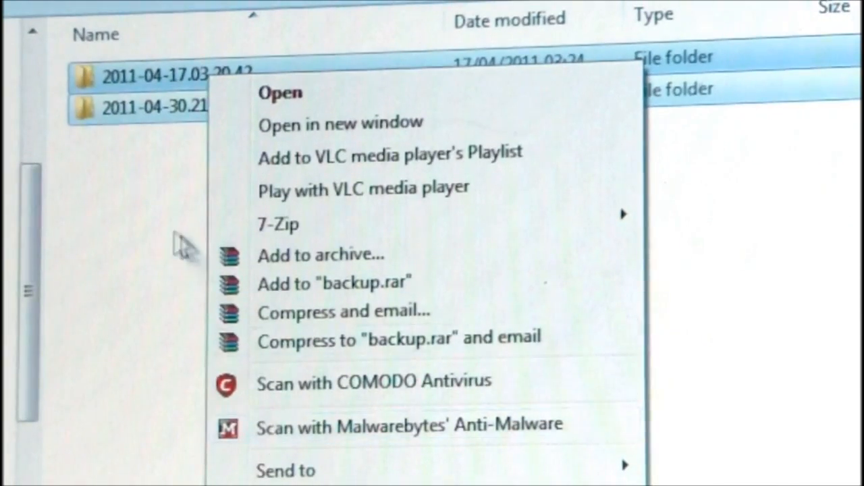
pyautogui.click(129, 222)
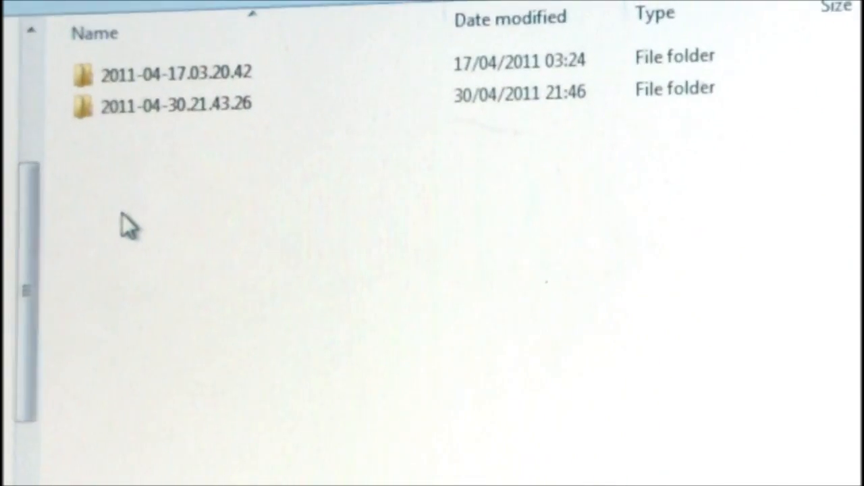